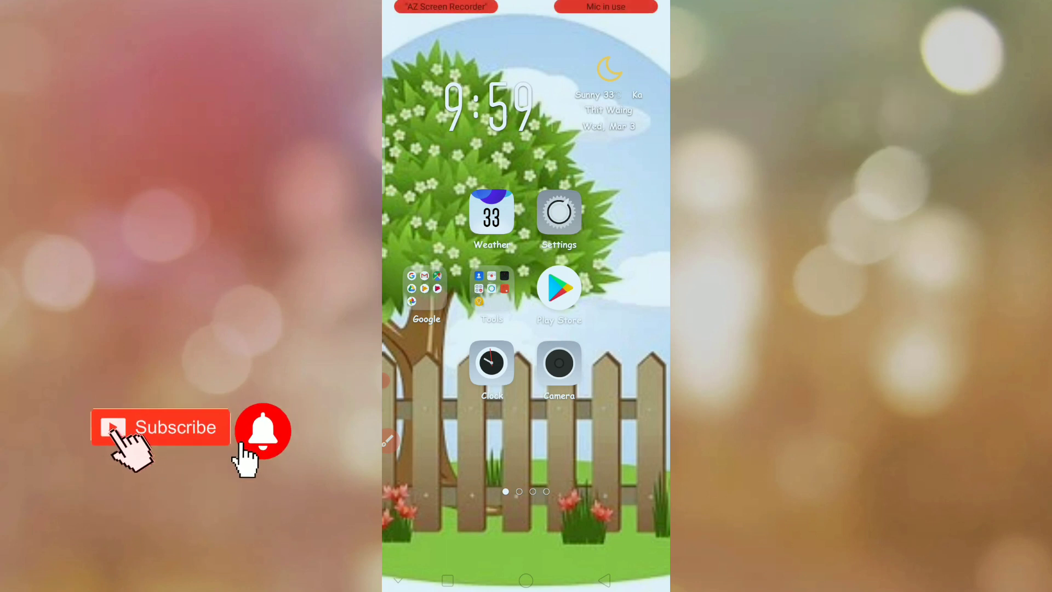
- Swipe the Android home screen and launch the Camera app into photo mode
{"action": "left_click_drag", "start_coordinate": [564, 323], "coordinate": [600, 392]}
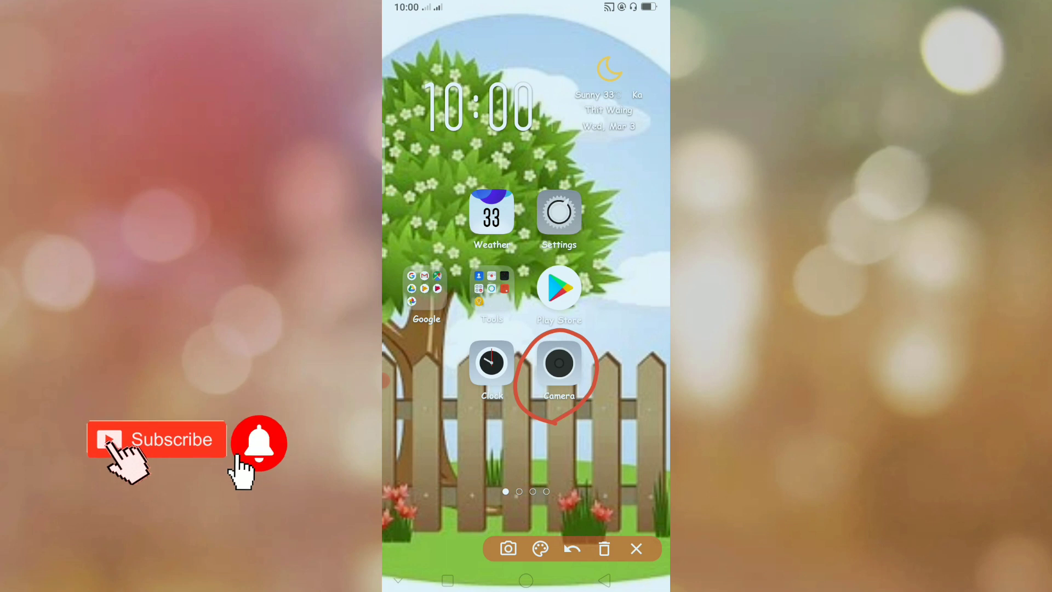
{"action": "left_click", "coordinate": [559, 363]}
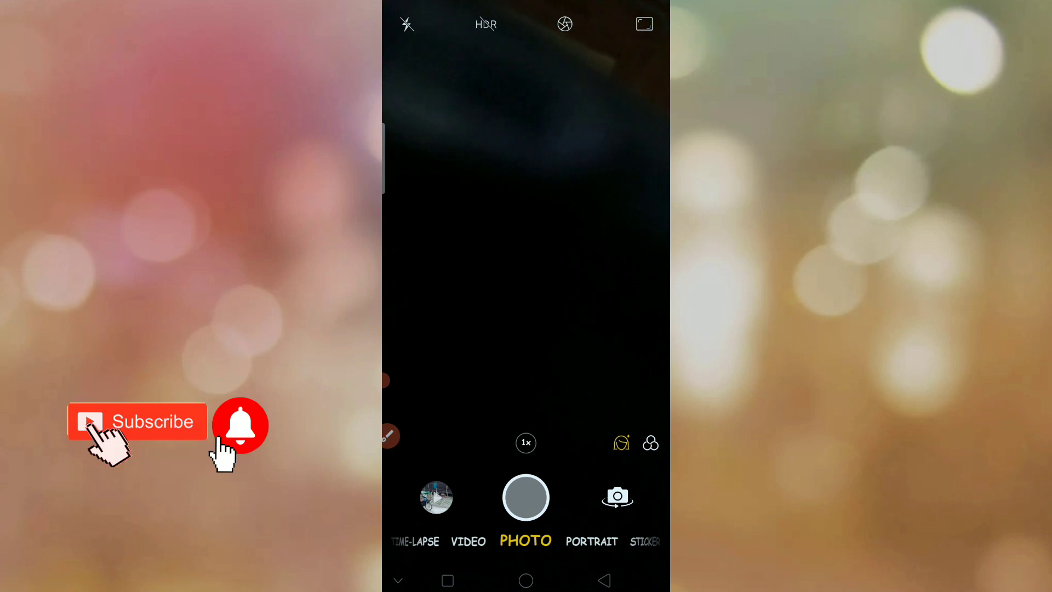
- Switch the Camera to VIDEO mode and open the latest capture, video 25 of 25
{"action": "left_click", "coordinate": [469, 541]}
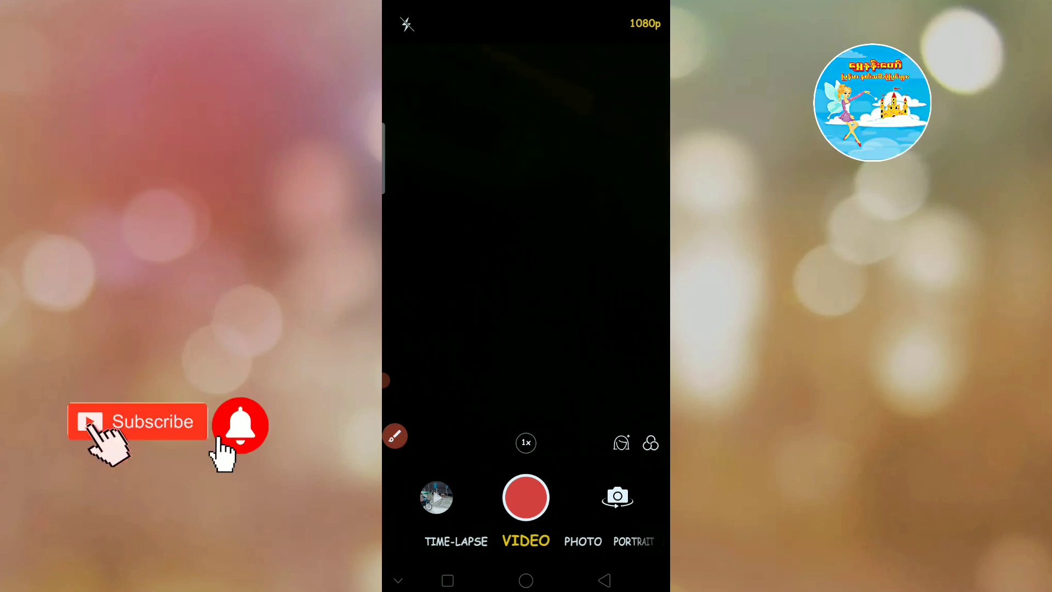
{"action": "left_click", "coordinate": [436, 497]}
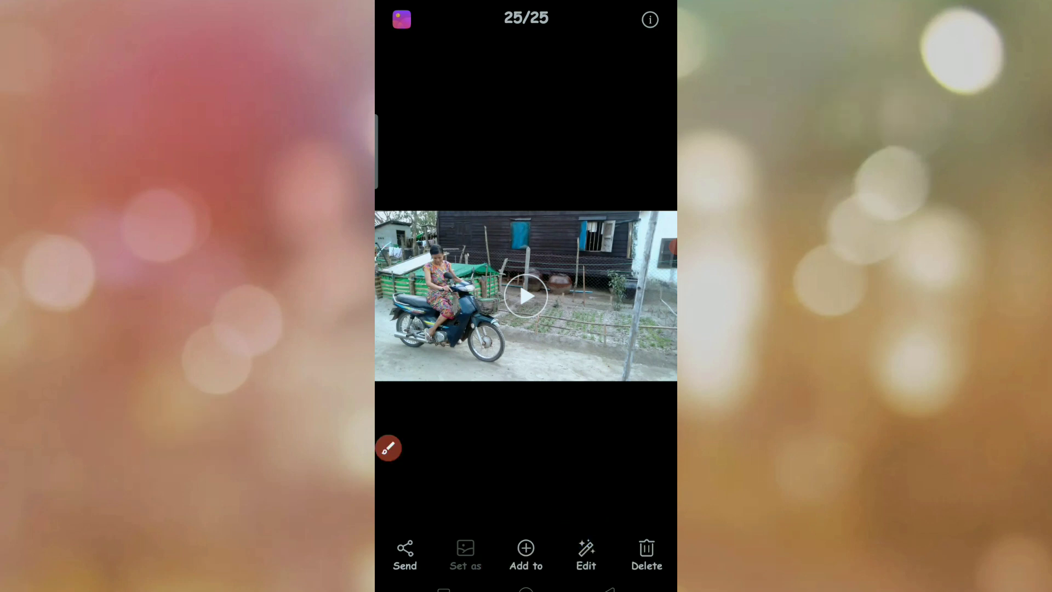
- Open the 22-second motorcycle clip in the Gallery video editor with Edit
{"action": "left_click", "coordinate": [586, 556]}
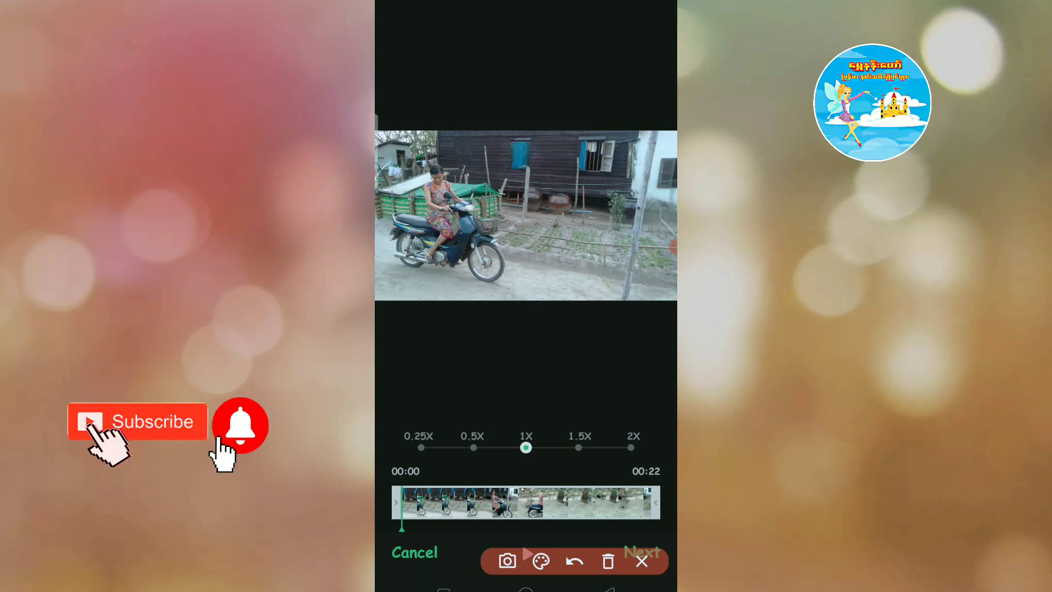
- Set the clip's playback speed to 2X, shortening it to 11 seconds
{"action": "left_click", "coordinate": [579, 436]}
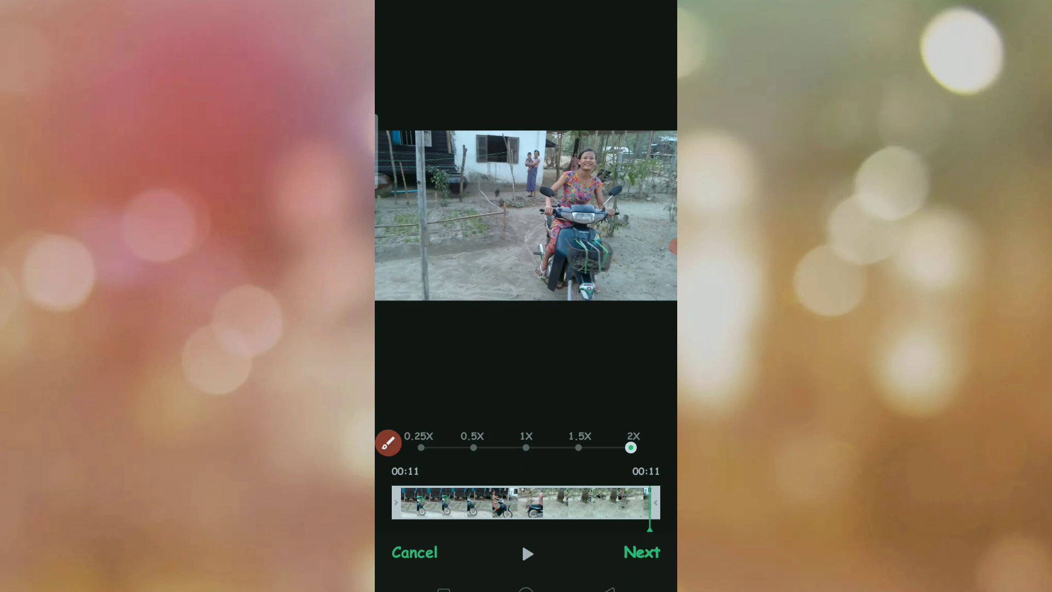
- Restore 1X playback speed and continue to the Theme, Filter and Soundtrack tools
{"action": "left_click", "coordinate": [388, 442]}
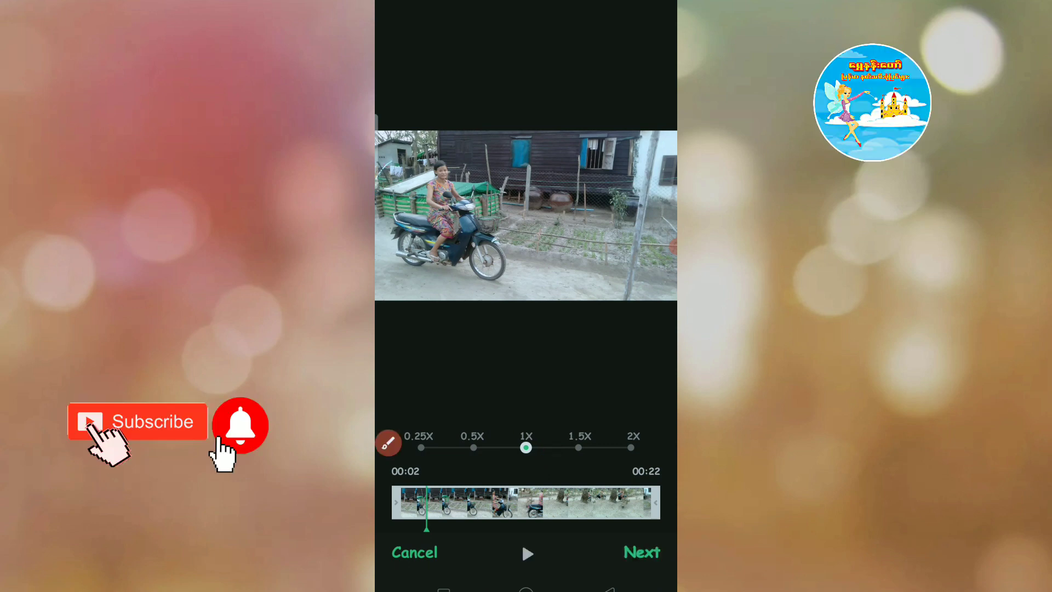
{"action": "left_click", "coordinate": [388, 442]}
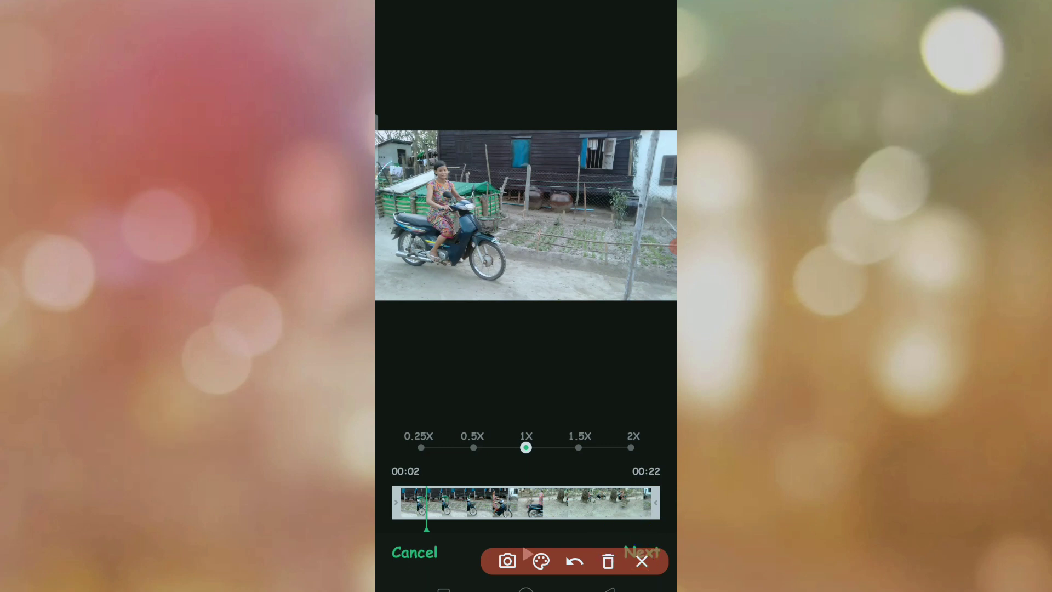
{"action": "left_click", "coordinate": [640, 552]}
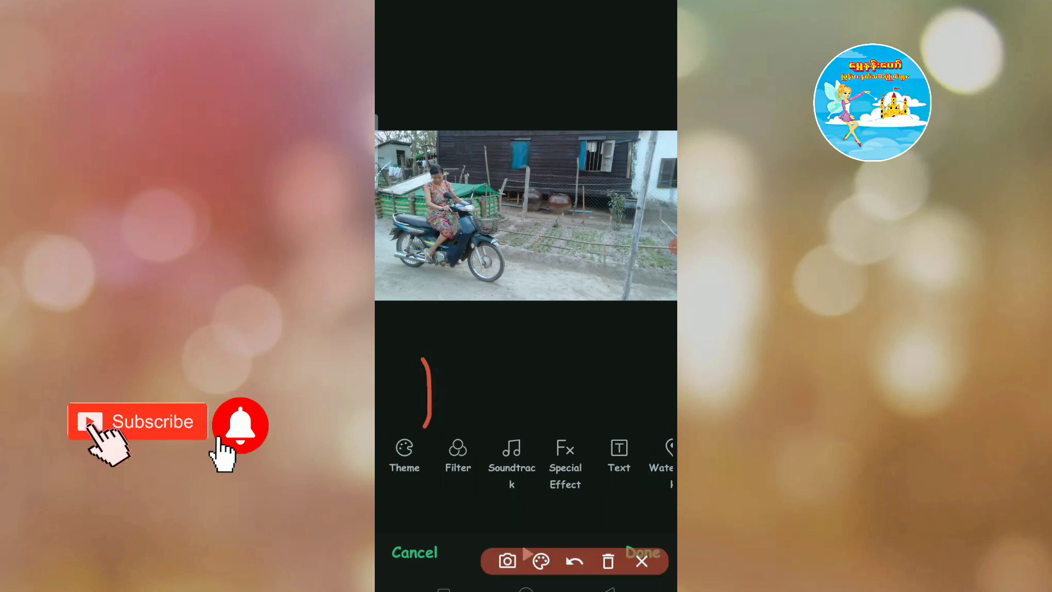
- Choose the Old Days theme from the video theme list
{"action": "left_click", "coordinate": [641, 561]}
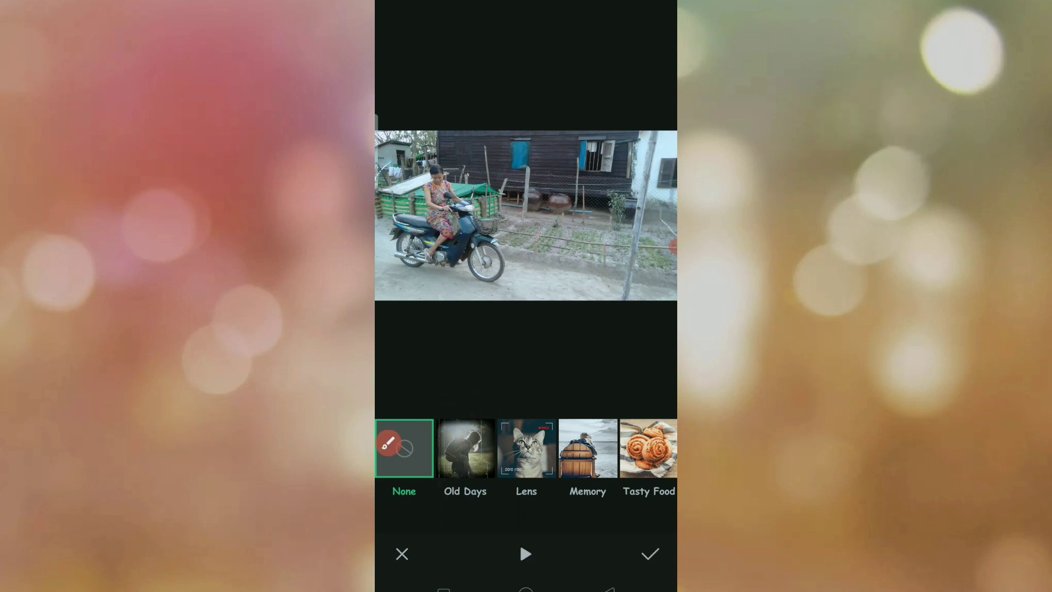
{"action": "left_click", "coordinate": [465, 448]}
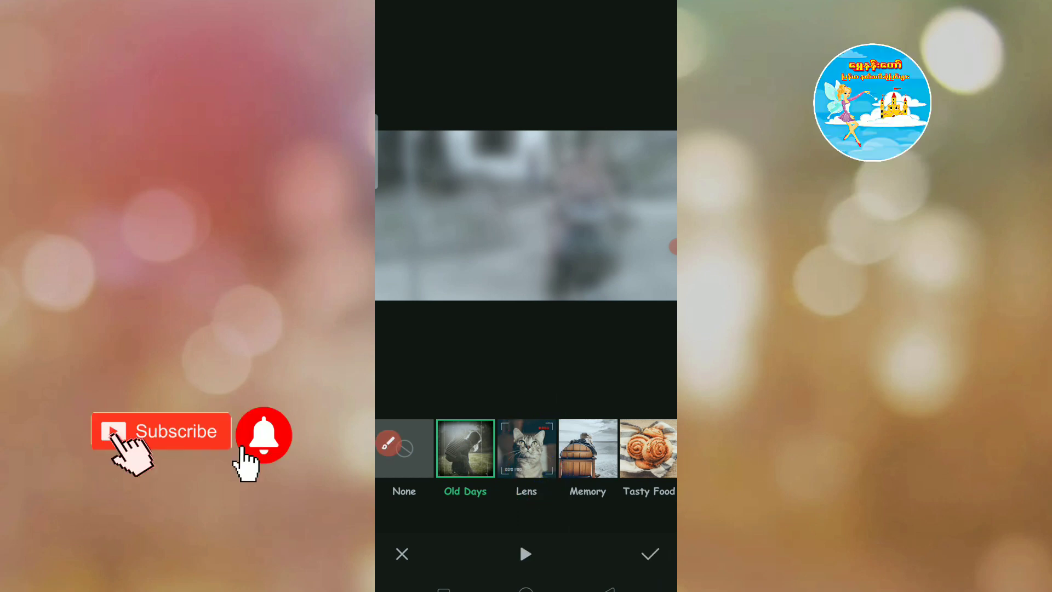
- Preview the Tasty Food and neighbouring themes, then confirm the theme choice
{"action": "left_click", "coordinate": [526, 447]}
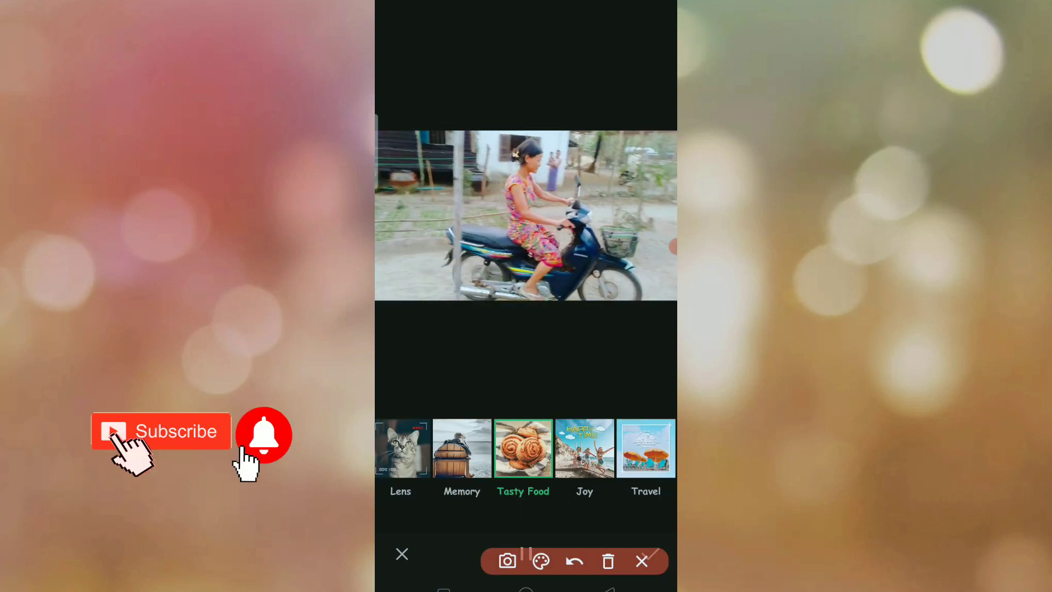
{"action": "left_click", "coordinate": [585, 449]}
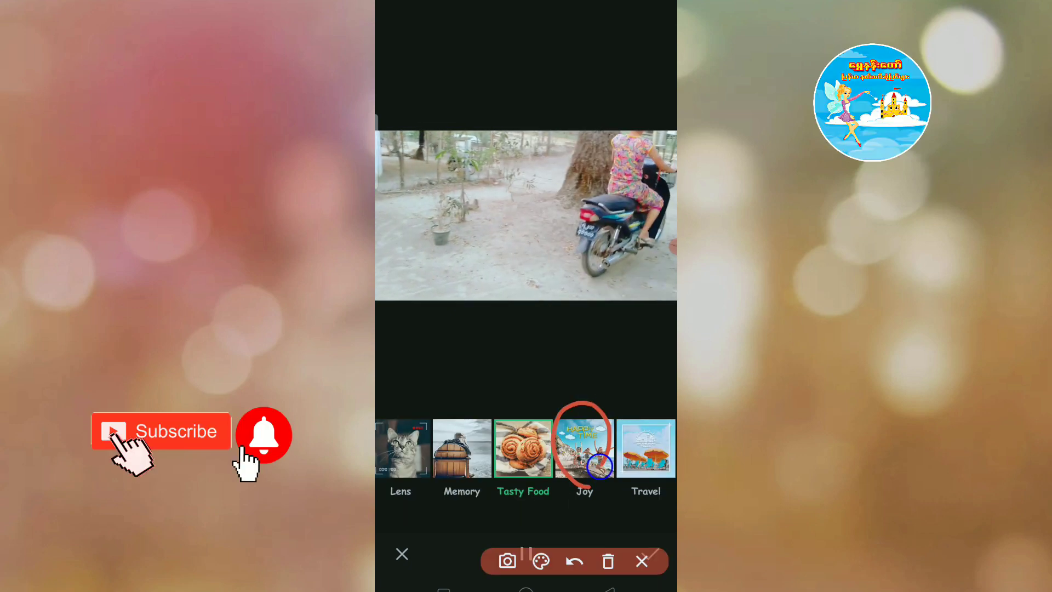
{"action": "left_click", "coordinate": [583, 447]}
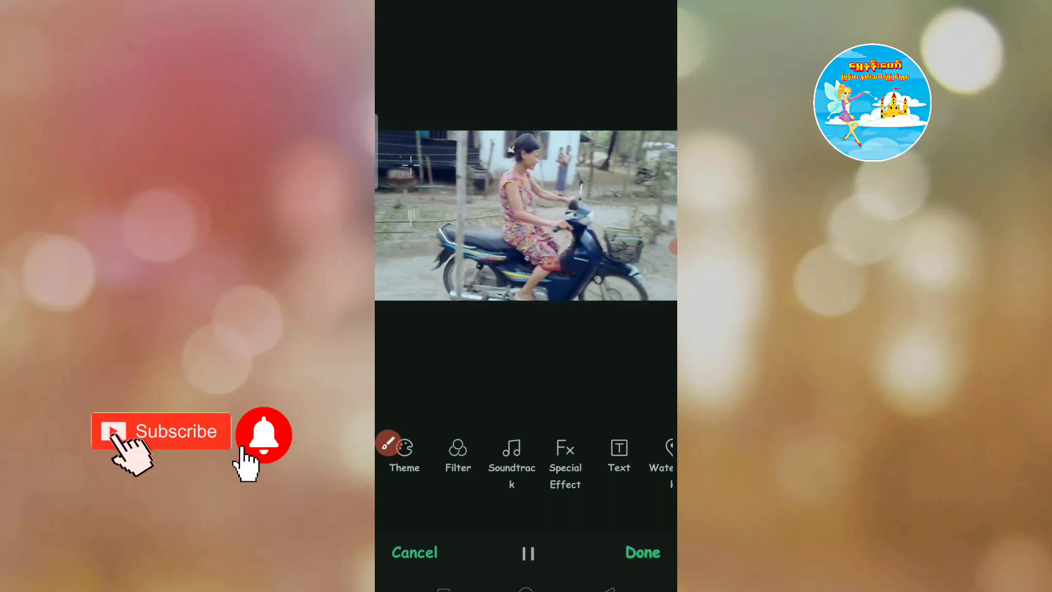
- Browse the colour filters keeping None, then bring up the soundtrack list
{"action": "left_click", "coordinate": [527, 552]}
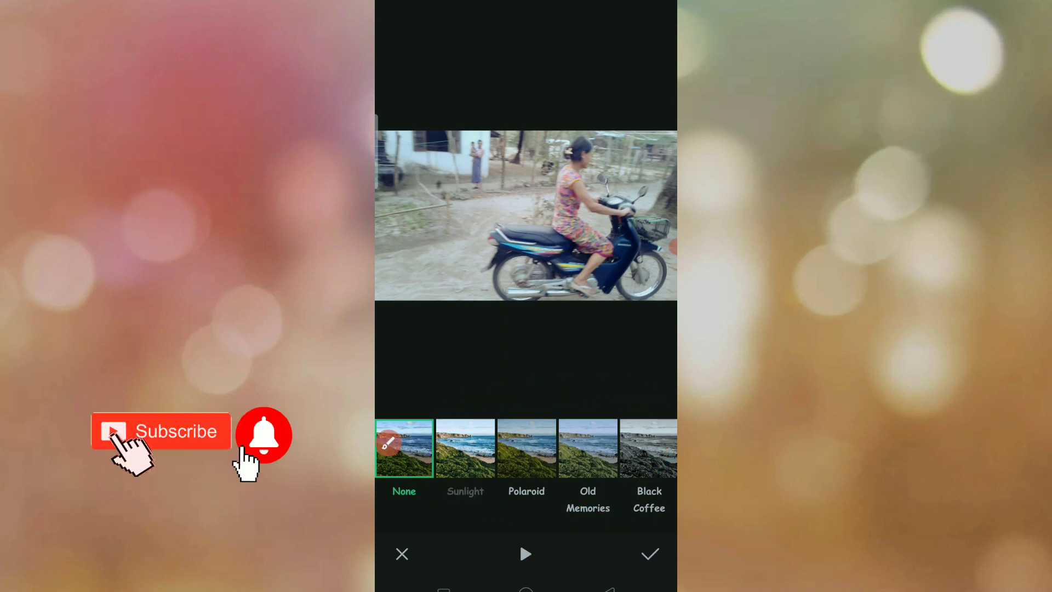
{"action": "left_click", "coordinate": [465, 448]}
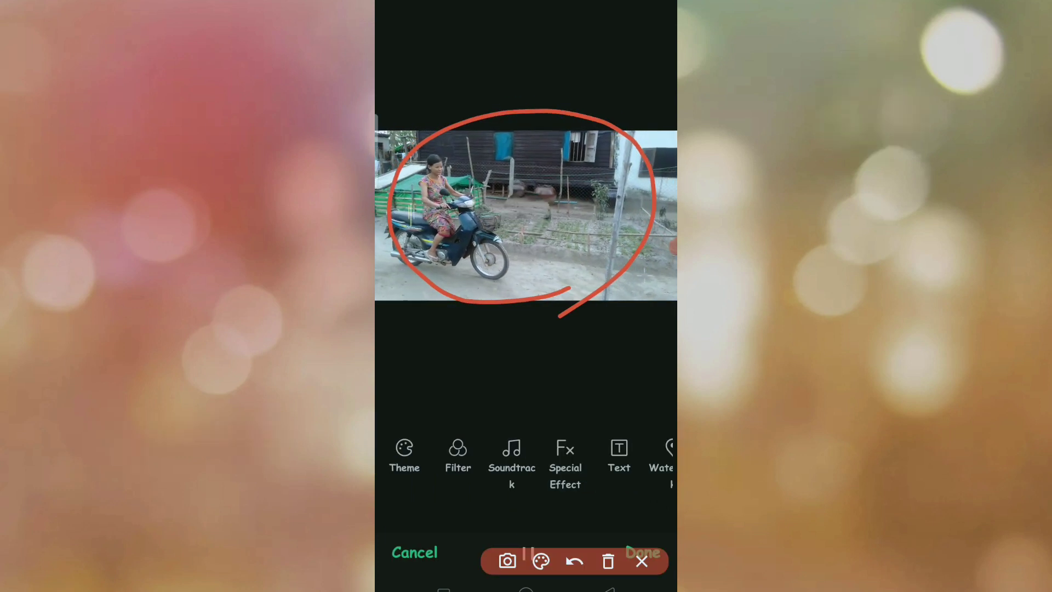
{"action": "left_click", "coordinate": [641, 561]}
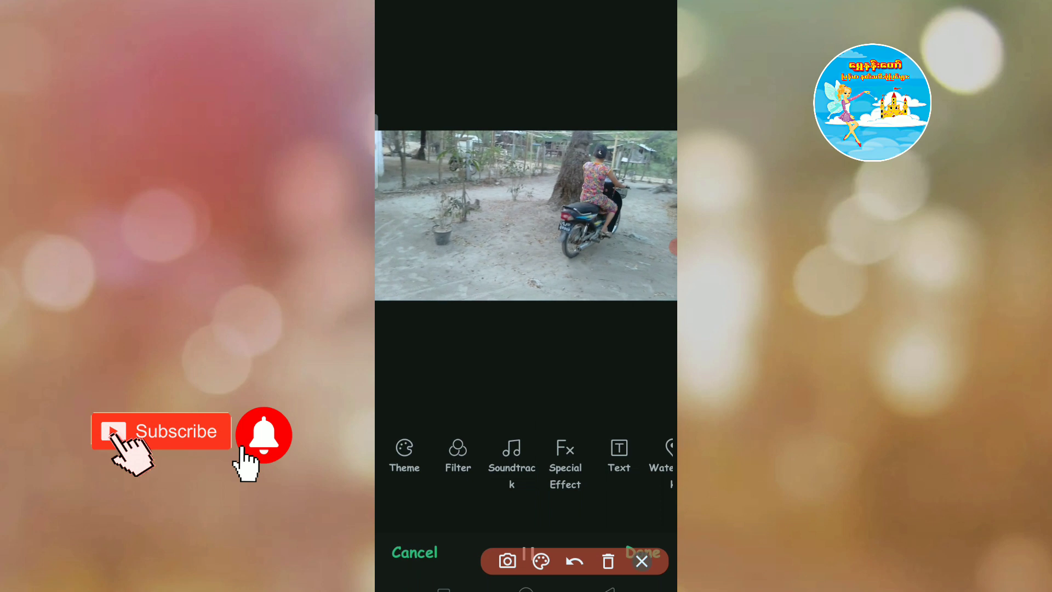
{"action": "left_click", "coordinate": [511, 459]}
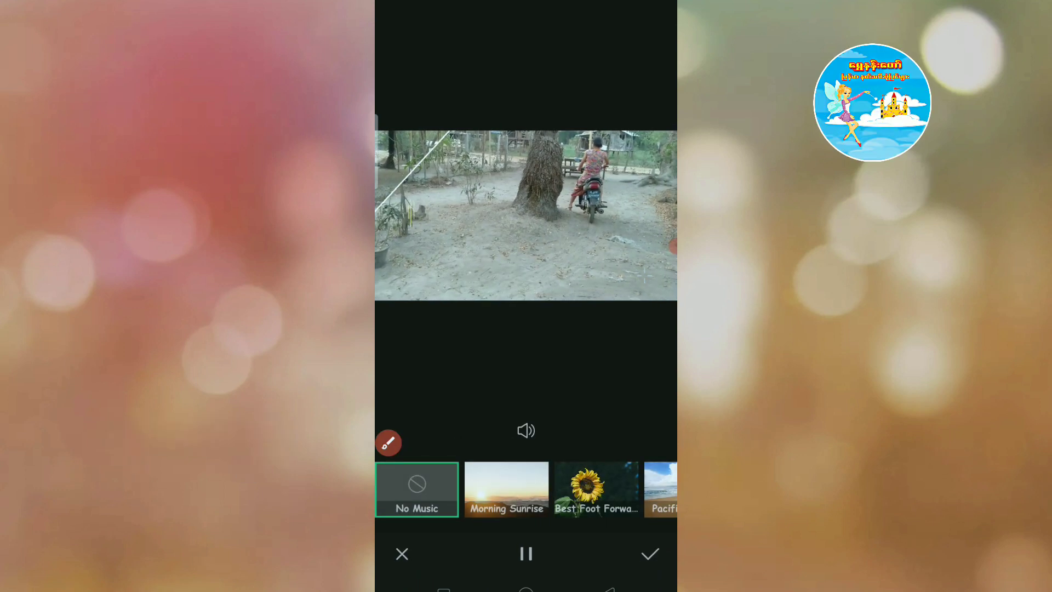
- Select Morning Sunrise as background music, pause its preview and scroll the track list
{"action": "left_click", "coordinate": [388, 443]}
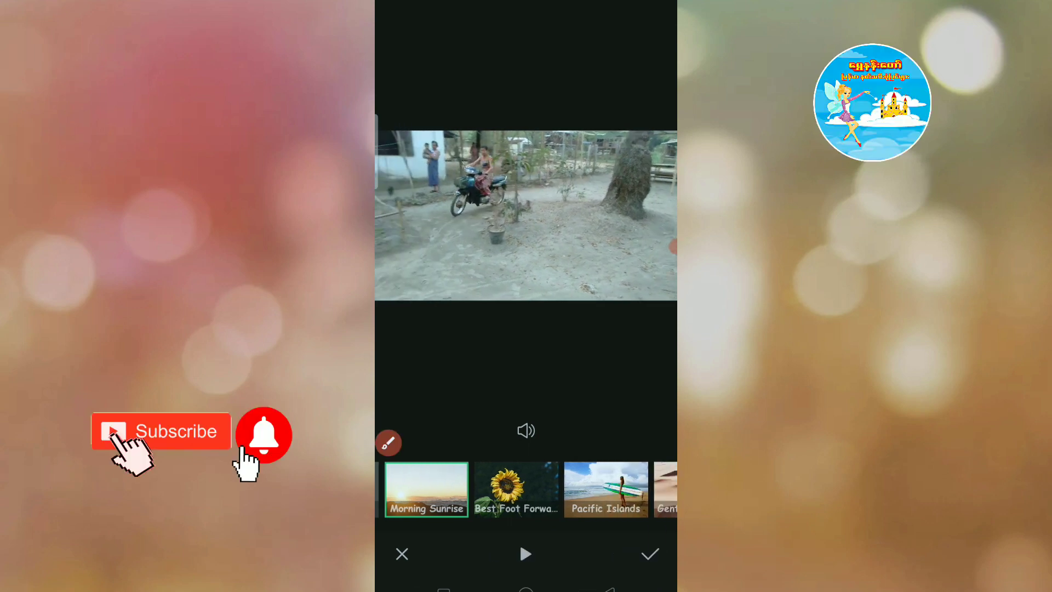
{"action": "left_click_drag", "start_coordinate": [480, 289], "coordinate": [577, 281]}
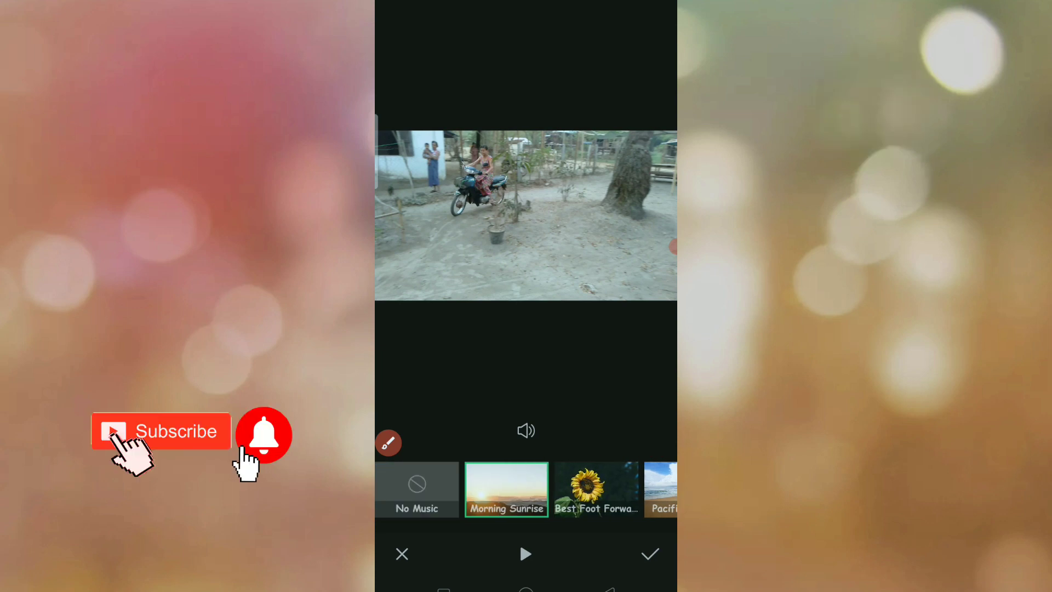
{"action": "left_click", "coordinate": [388, 443]}
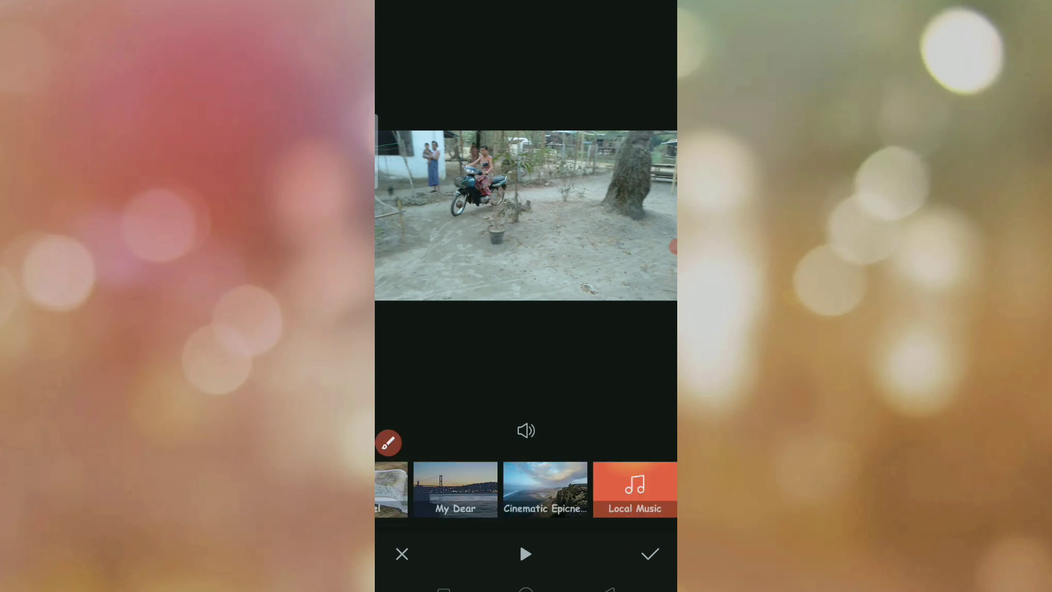
{"action": "left_click", "coordinate": [388, 443]}
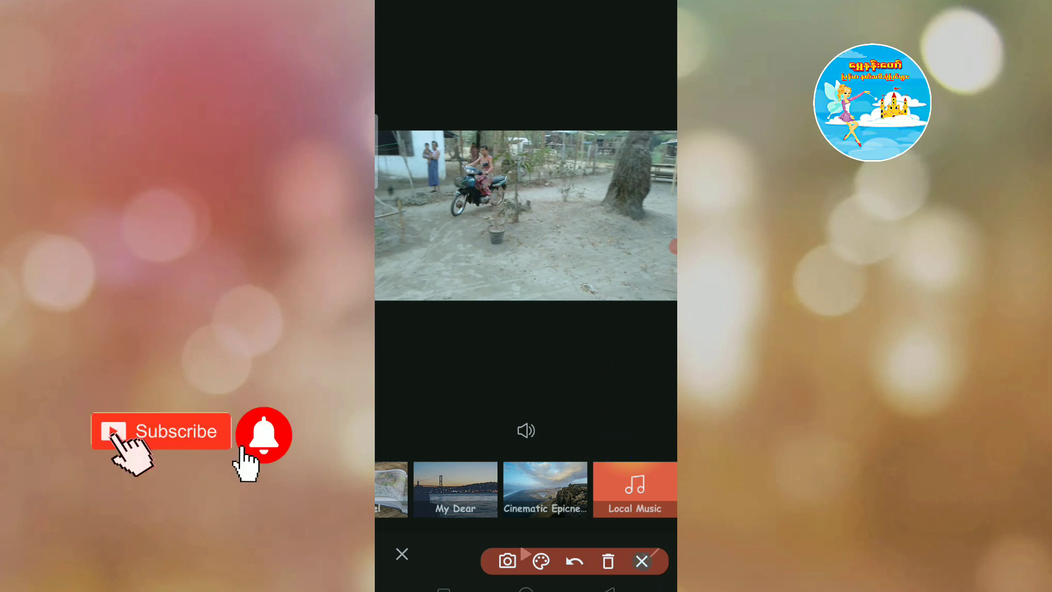
- Pick General_One from Local Music's Select Audio list and use it as soundtrack
{"action": "left_click", "coordinate": [634, 489]}
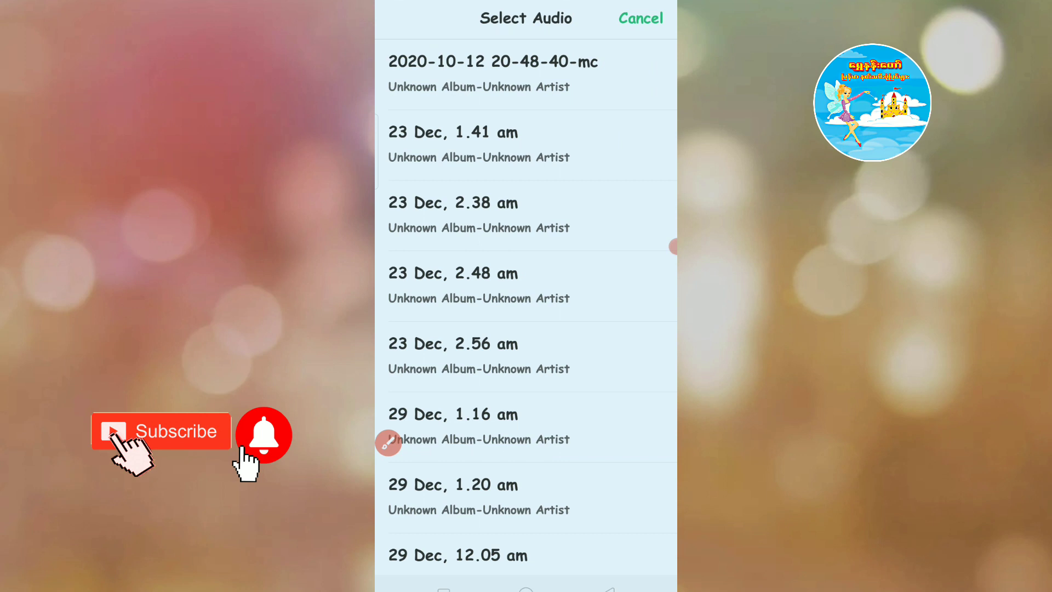
{"action": "scroll", "scroll_direction": "down", "scroll_amount": 3}
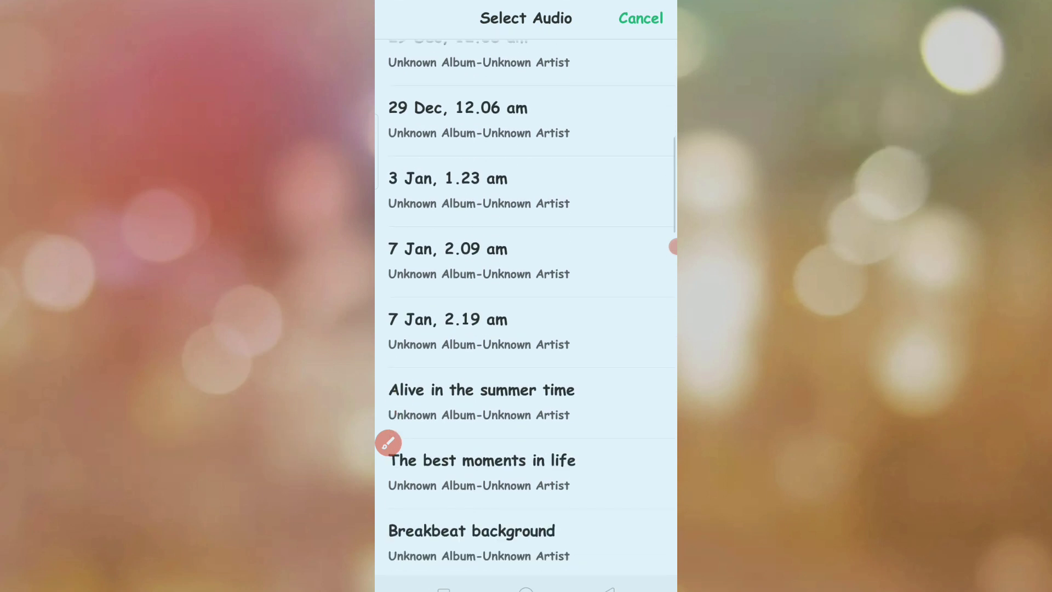
{"action": "scroll", "scroll_direction": "down", "scroll_amount": 3}
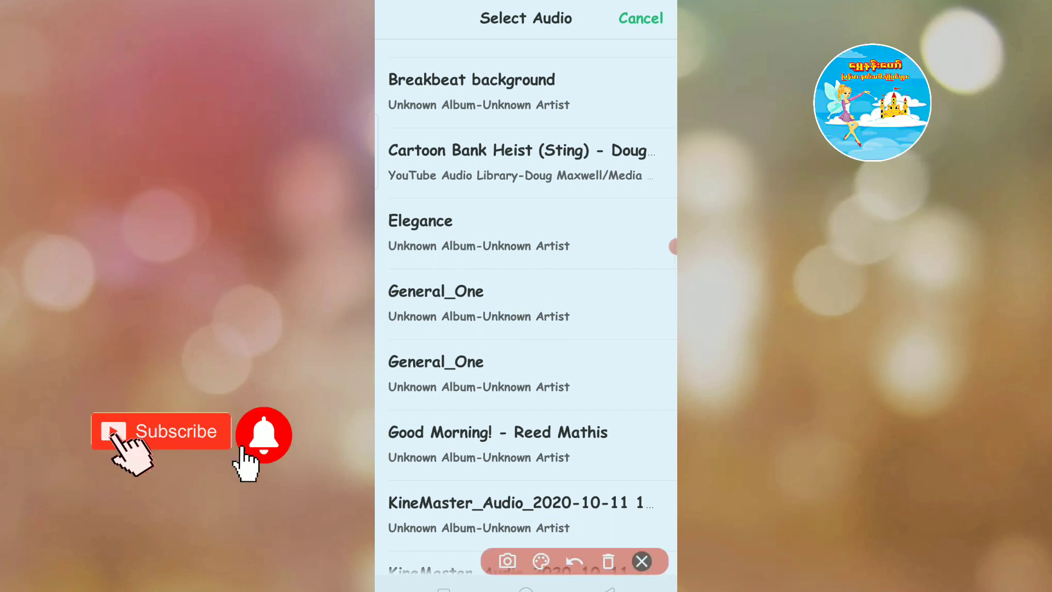
{"action": "left_click", "coordinate": [435, 291]}
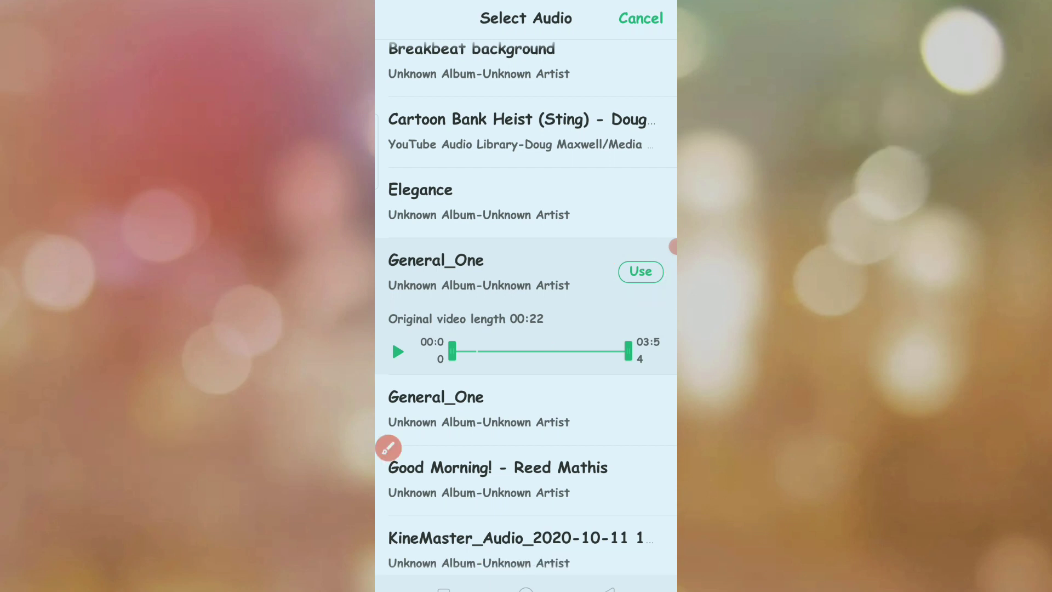
{"action": "left_click", "coordinate": [639, 272]}
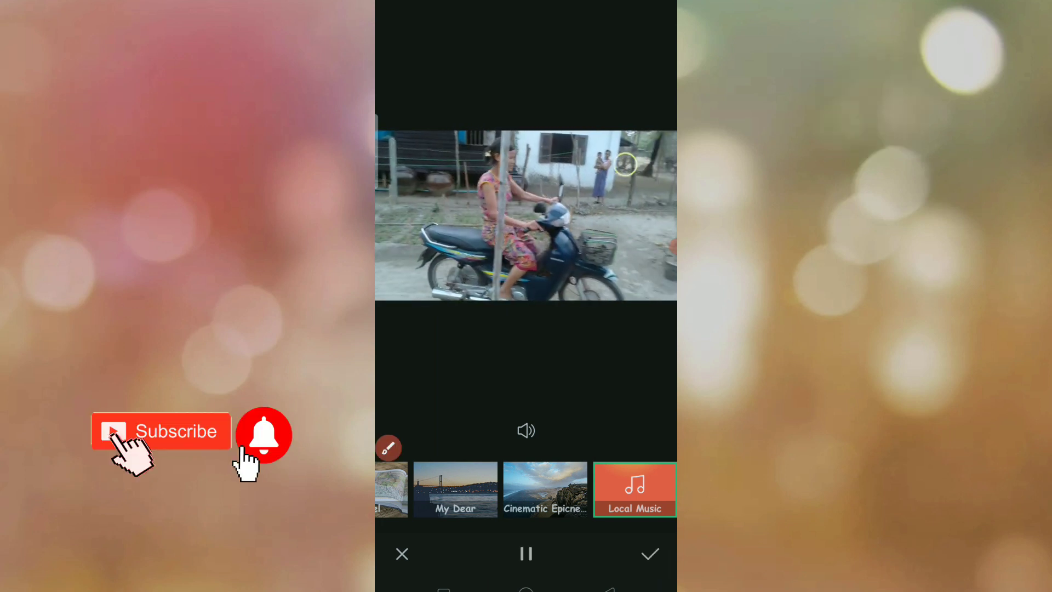
- Confirm the General_One local music soundtrack and return to the main editing tools
{"action": "left_click", "coordinate": [388, 447]}
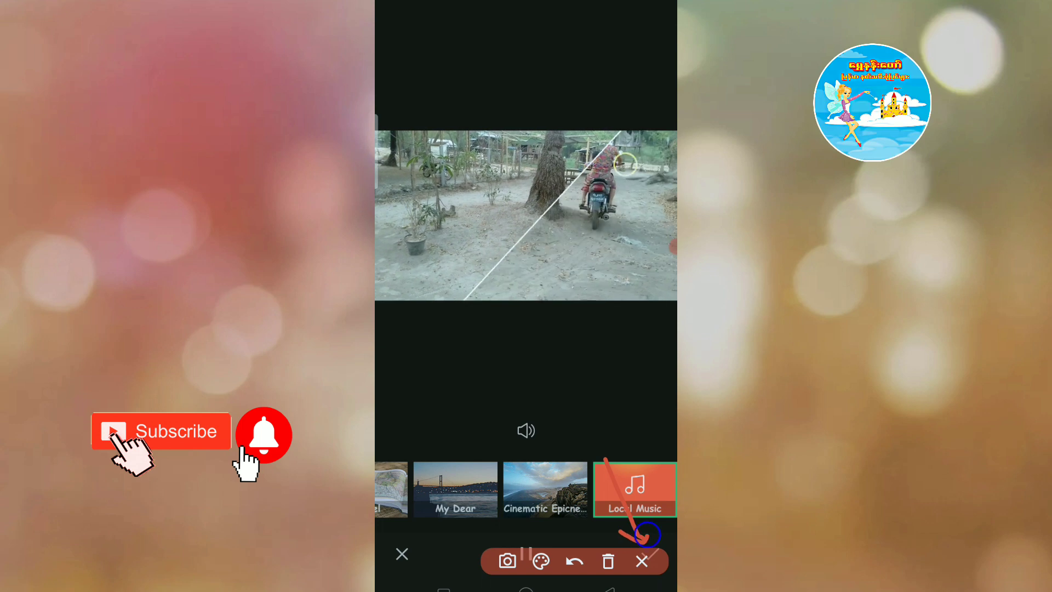
{"action": "left_click", "coordinate": [642, 562]}
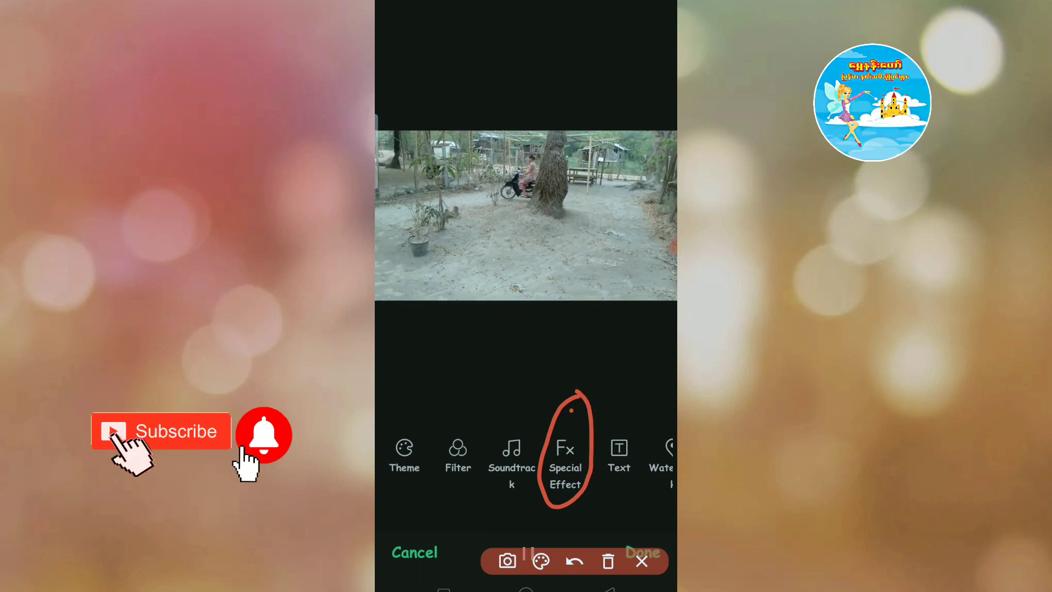
- Apply the Pulsation special effect to the motorcycle clip and confirm it
{"action": "left_click", "coordinate": [565, 456]}
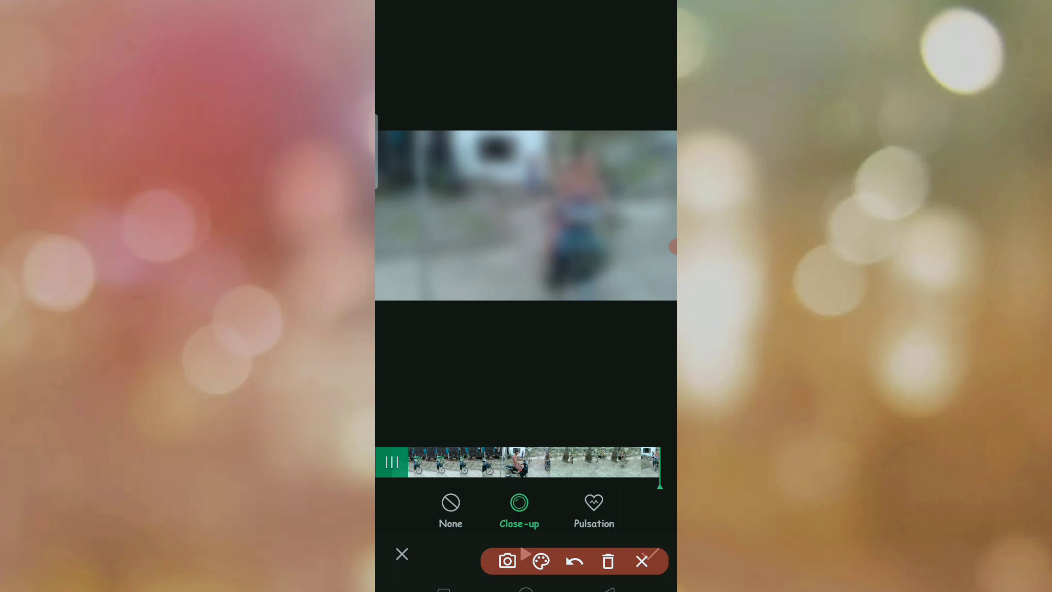
{"action": "left_click", "coordinate": [593, 510]}
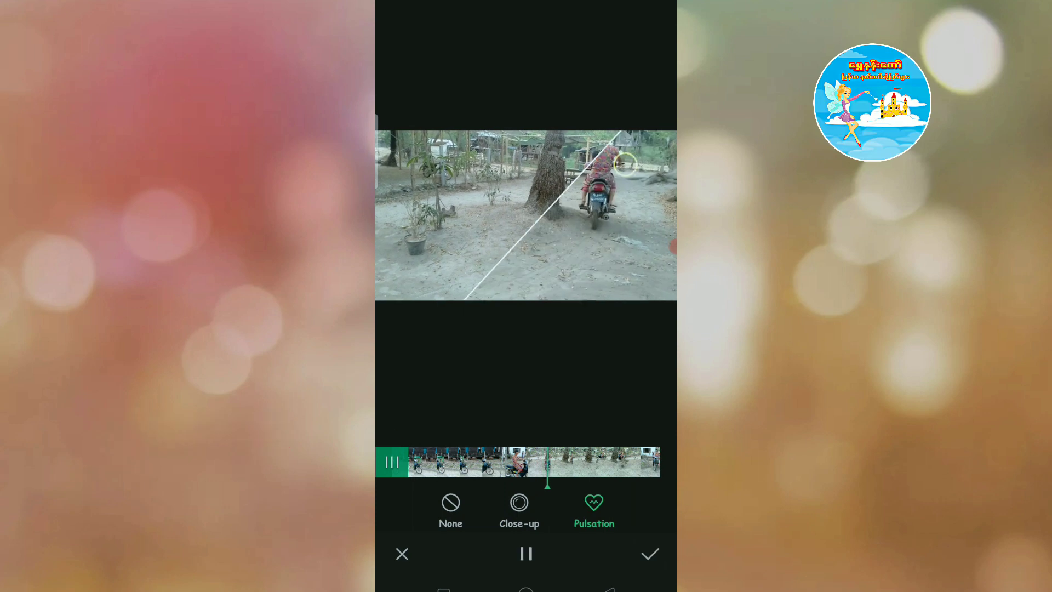
{"action": "left_click", "coordinate": [648, 553]}
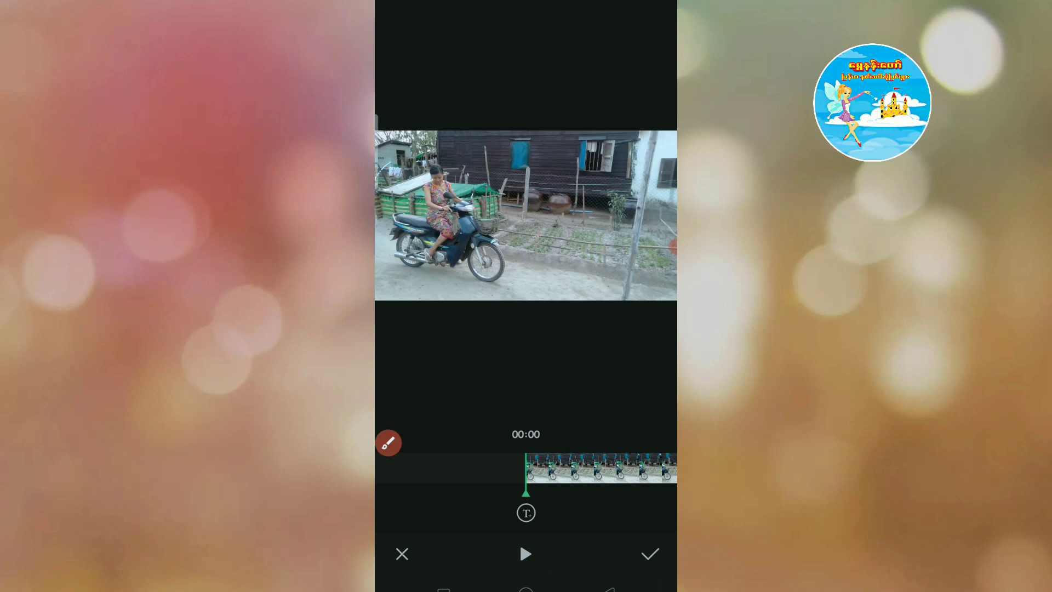
- Type a Burmese text caption and drag it near the top of the frame
{"action": "left_click", "coordinate": [526, 512]}
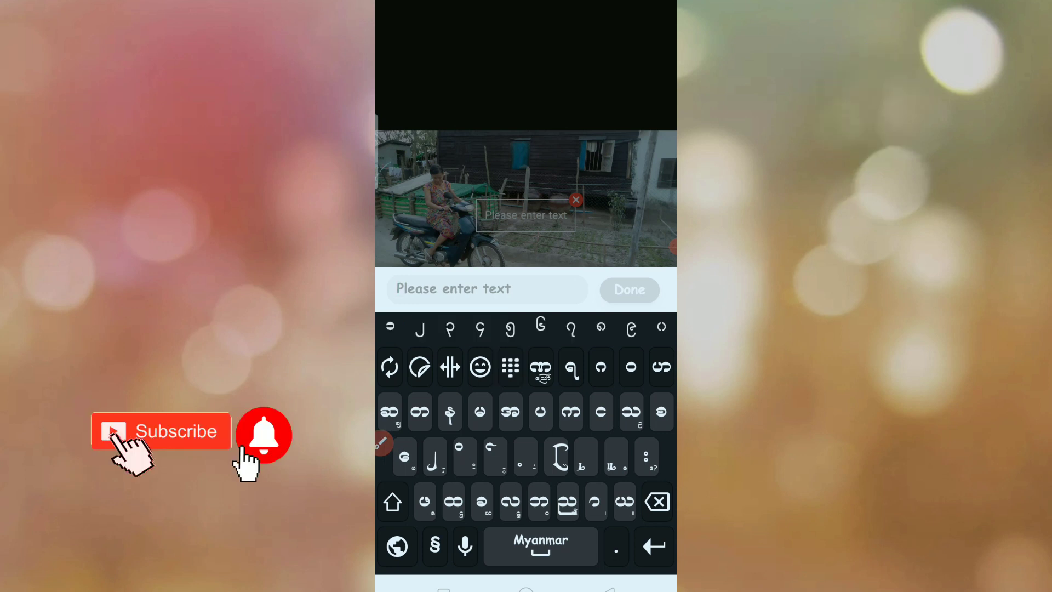
{"action": "left_click", "coordinate": [420, 329]}
{"action": "type", "text": "၂၀၂၁ အမှတ်တရ"}
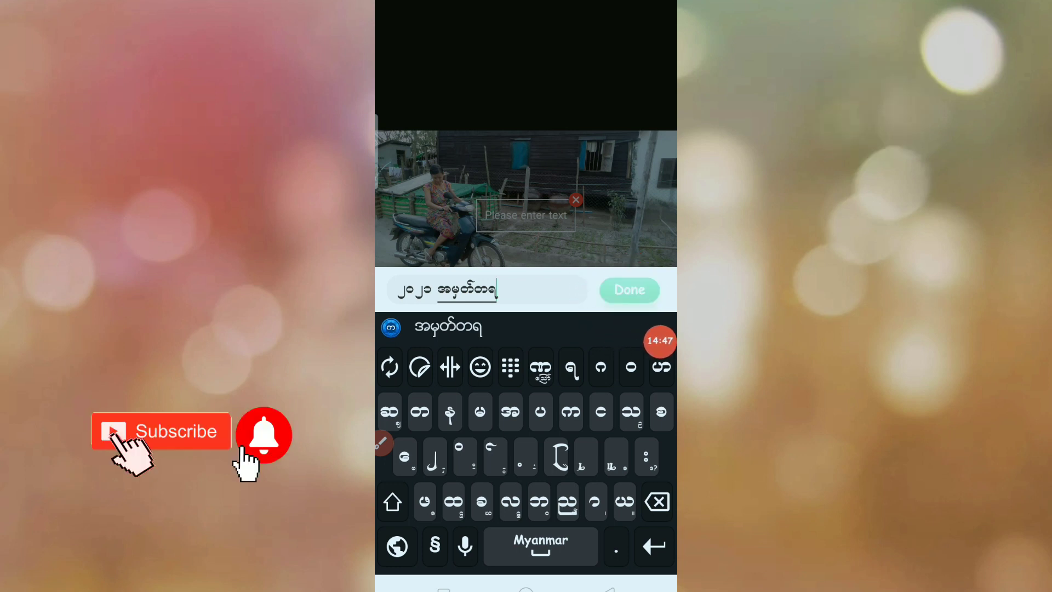
{"action": "left_click", "coordinate": [629, 289]}
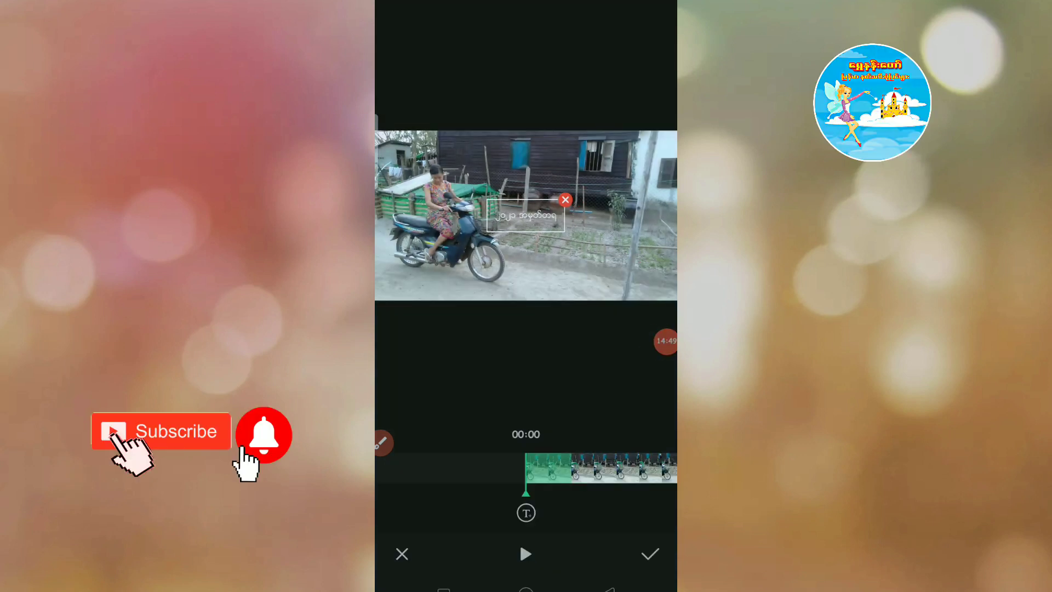
{"action": "left_click_drag", "start_coordinate": [526, 215], "coordinate": [472, 147]}
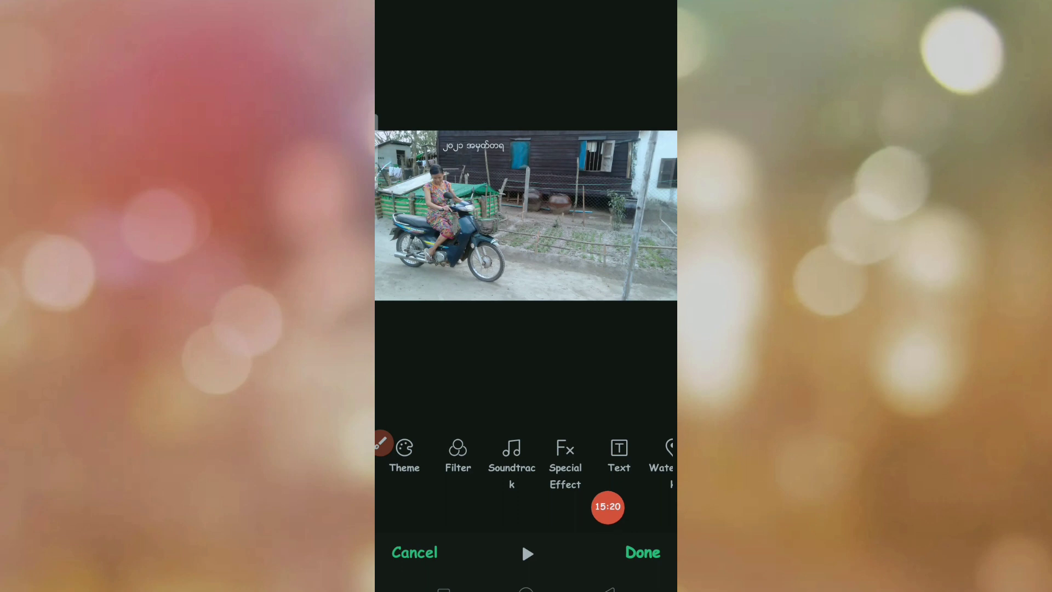
- Save the edited motorcycle video with Done
{"action": "left_click", "coordinate": [641, 553]}
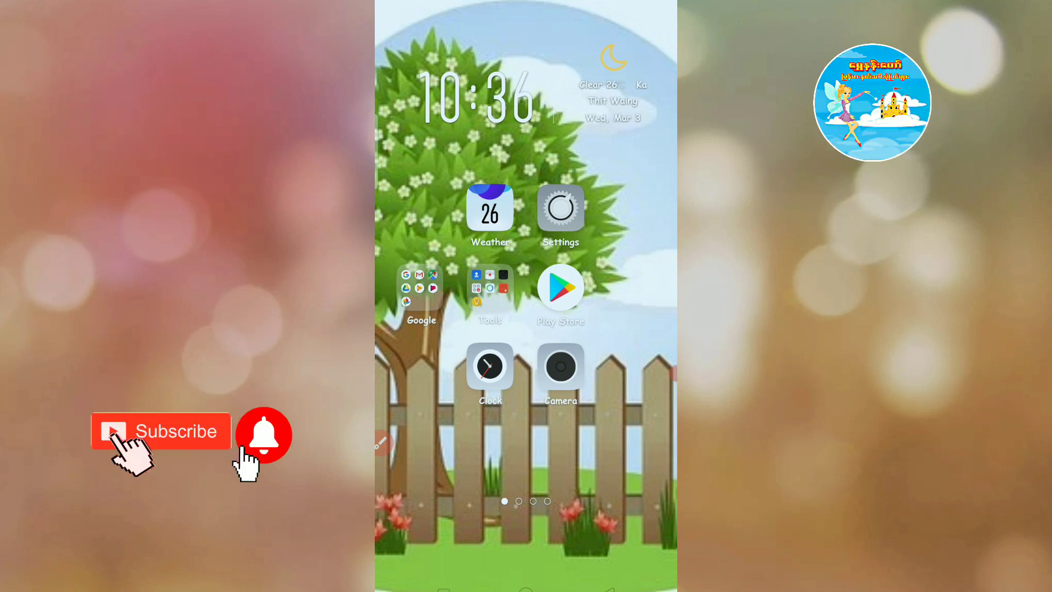
- Swipe to the next home screen page and launch the Videos app
{"action": "scroll", "scroll_direction": "left", "scroll_amount": 3}
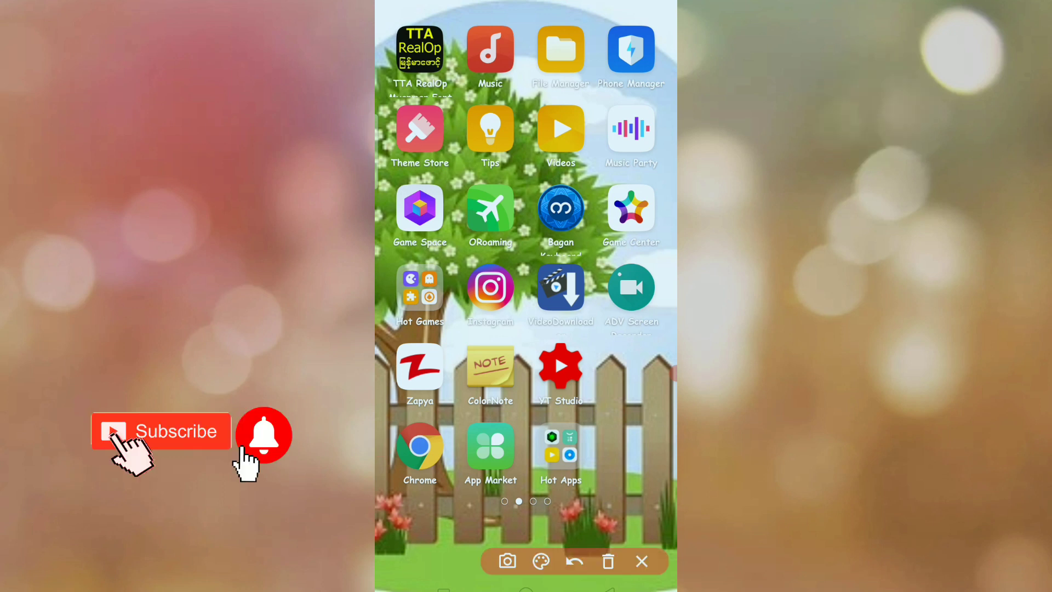
{"action": "left_click", "coordinate": [560, 128]}
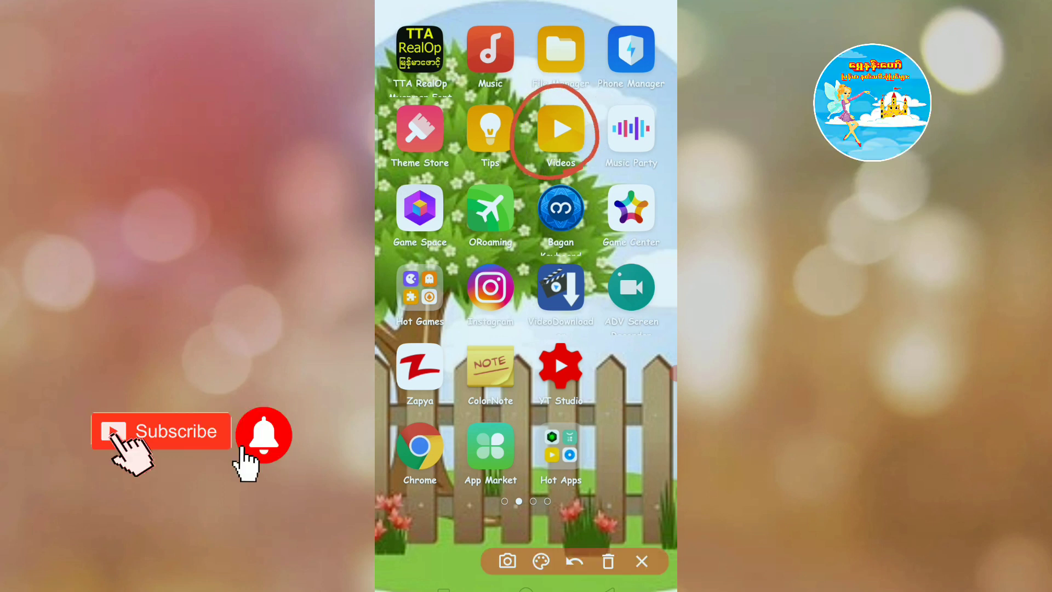
{"action": "left_click", "coordinate": [560, 129]}
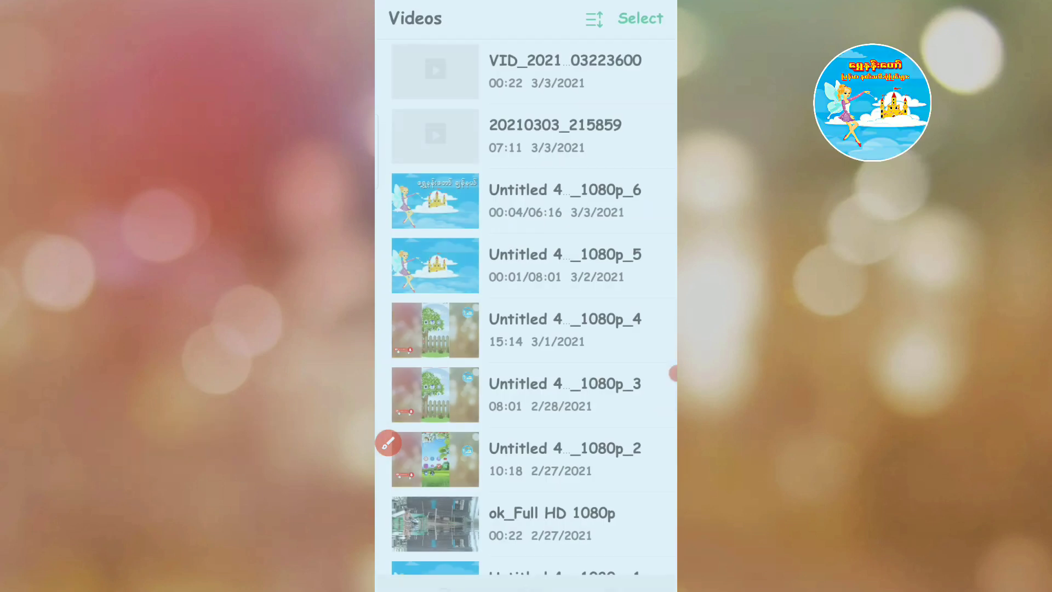